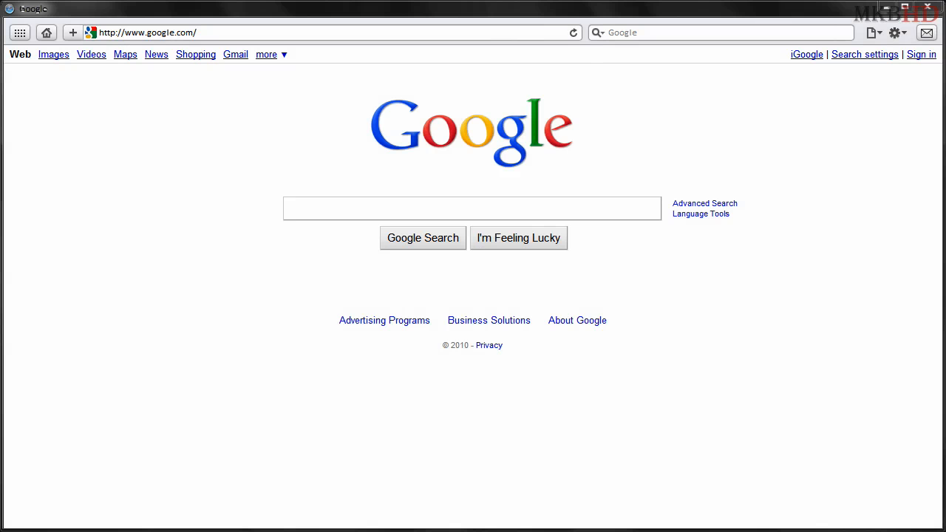
- Reveal the list of more Google services from the Google homepage top bar
{"action": "left_click", "coordinate": [473, 207]}
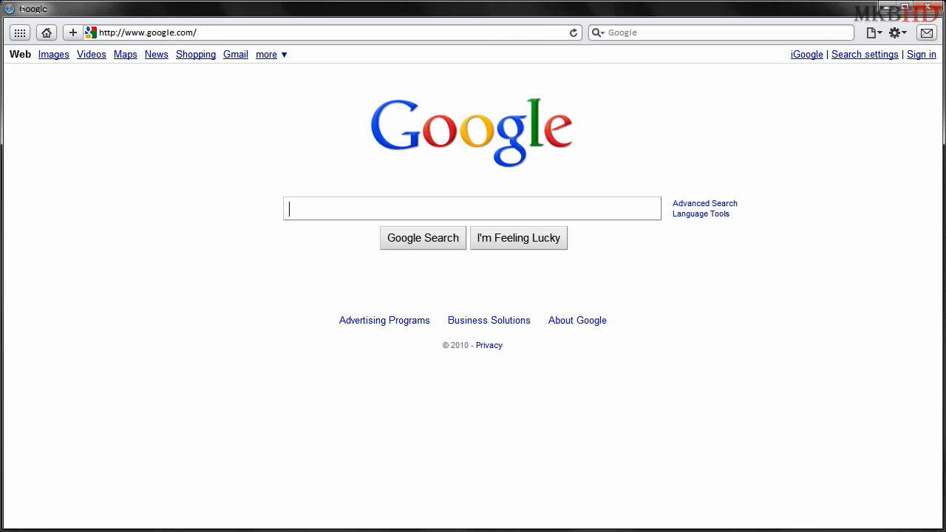
{"action": "mouse_move", "coordinate": [300, 56]}
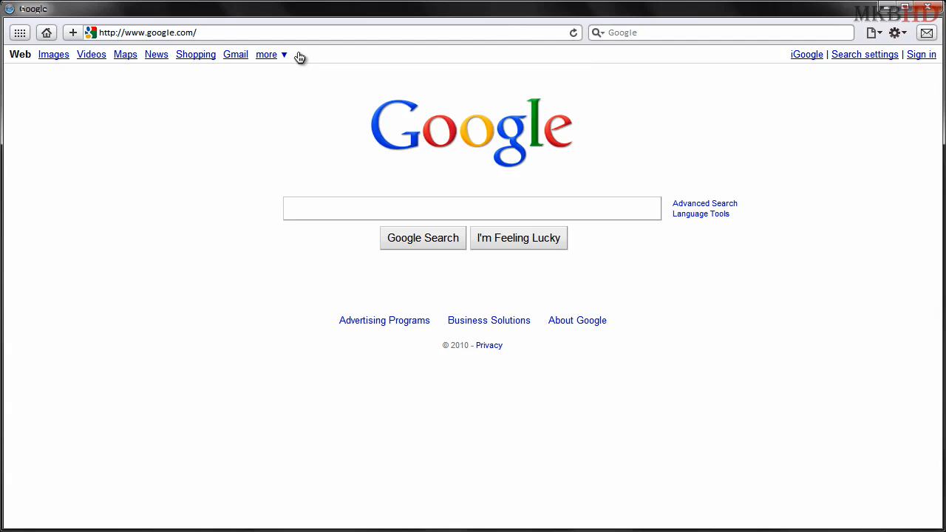
{"action": "left_click", "coordinate": [266, 53]}
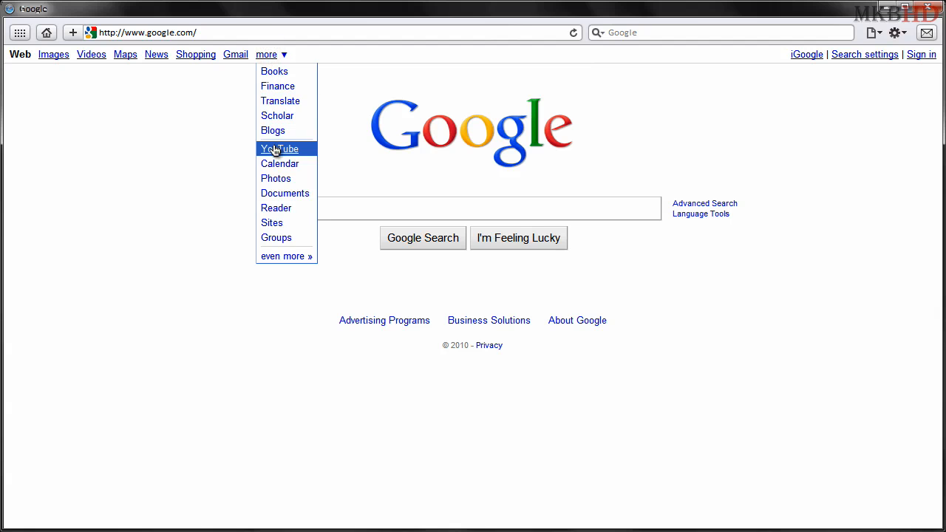
- Go to YouTube from the services list and proceed to its sign-in page
{"action": "left_click", "coordinate": [279, 148]}
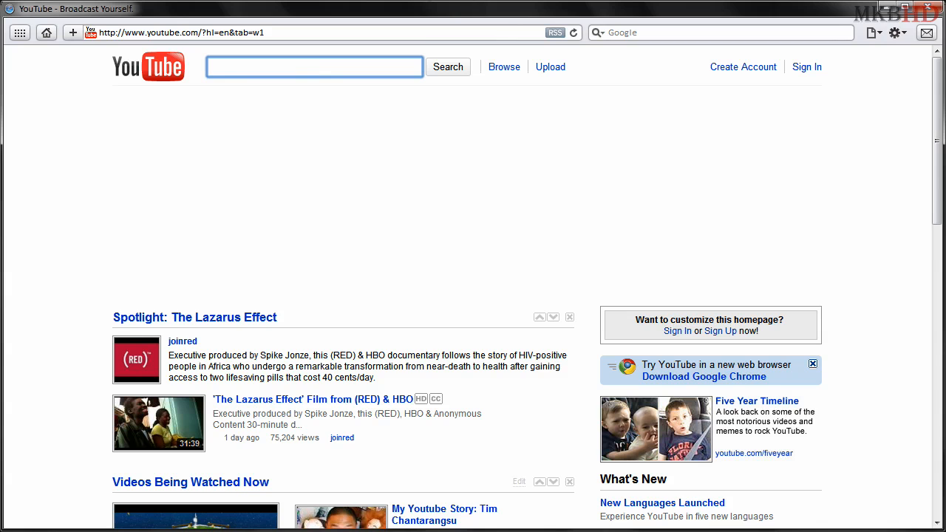
{"action": "mouse_move", "coordinate": [551, 54]}
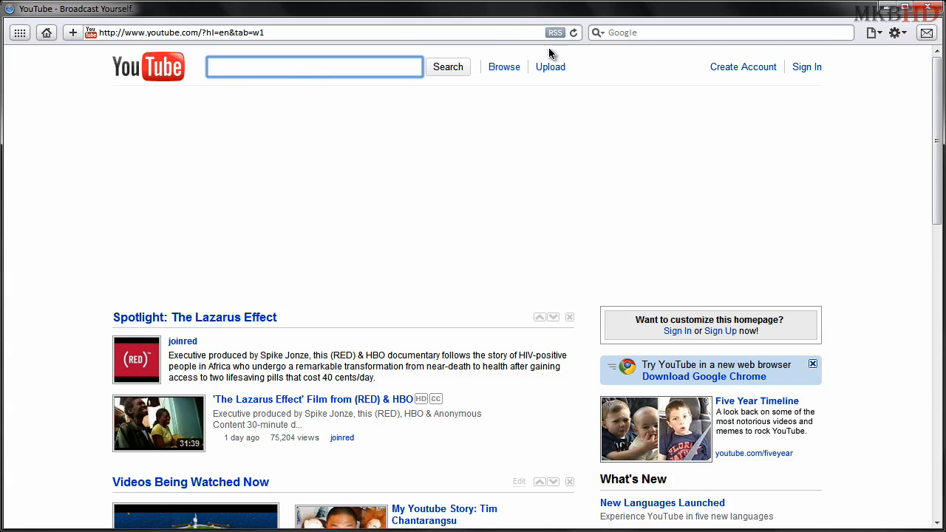
{"action": "mouse_move", "coordinate": [296, 32]}
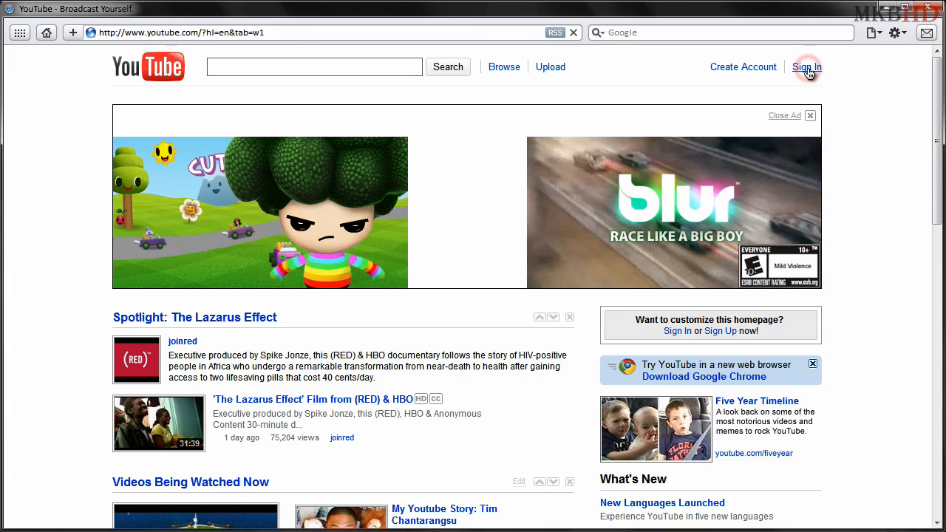
{"action": "left_click", "coordinate": [807, 67]}
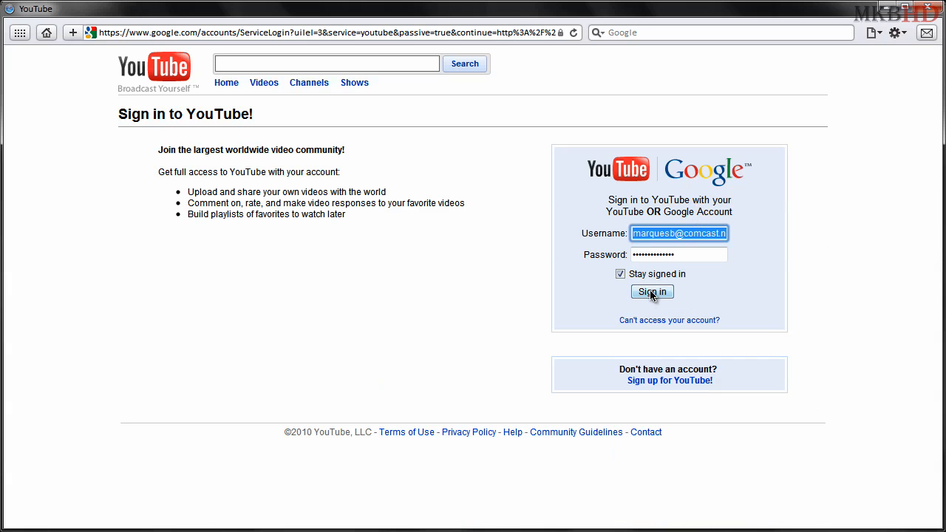
- Sign in to YouTube, dismiss the banner ad, and reveal the account menu
{"action": "left_click", "coordinate": [652, 291]}
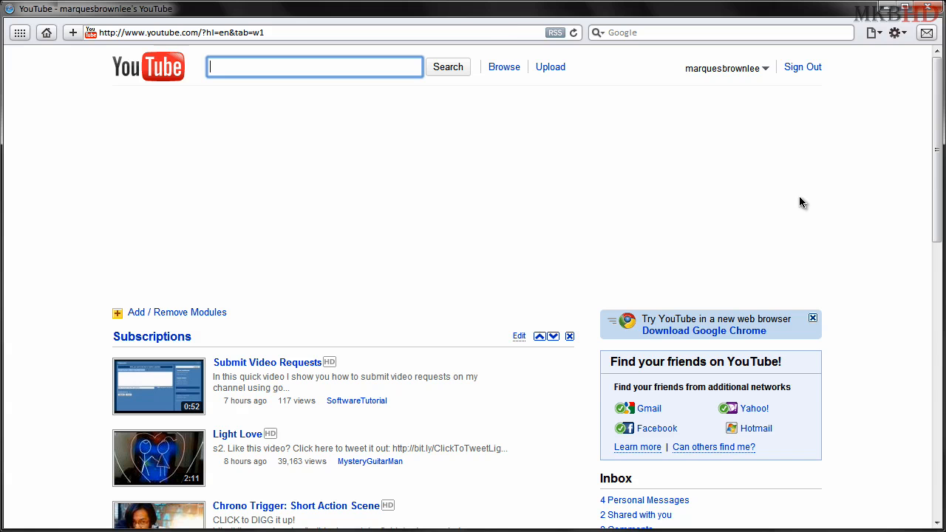
{"action": "mouse_move", "coordinate": [901, 145]}
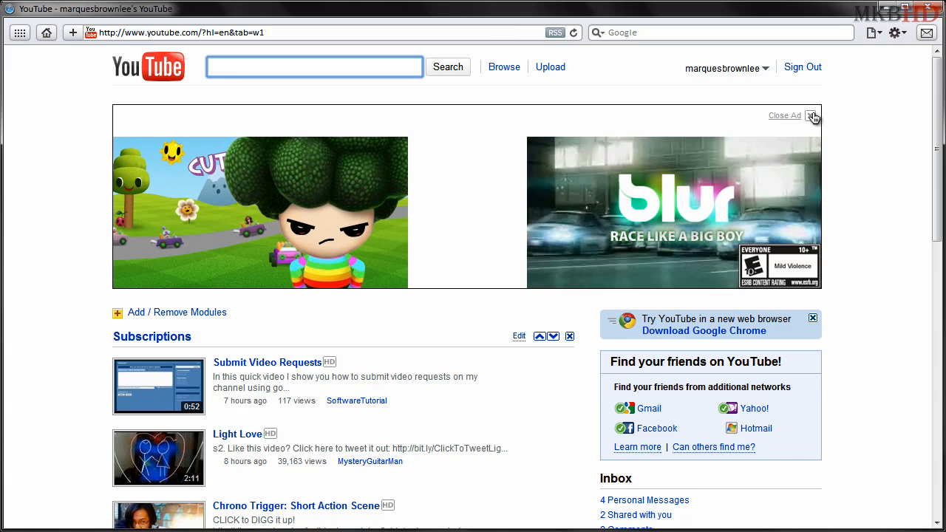
{"action": "left_click", "coordinate": [813, 115]}
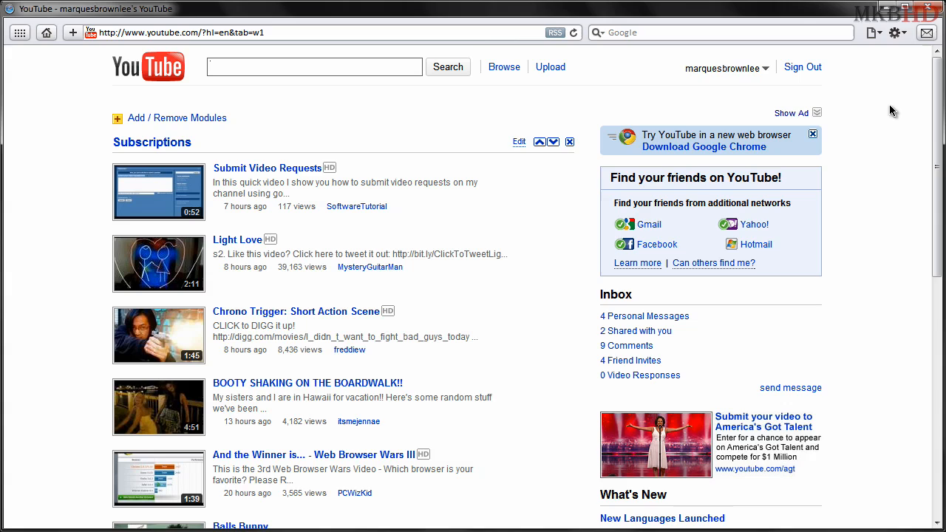
{"action": "left_click", "coordinate": [726, 68]}
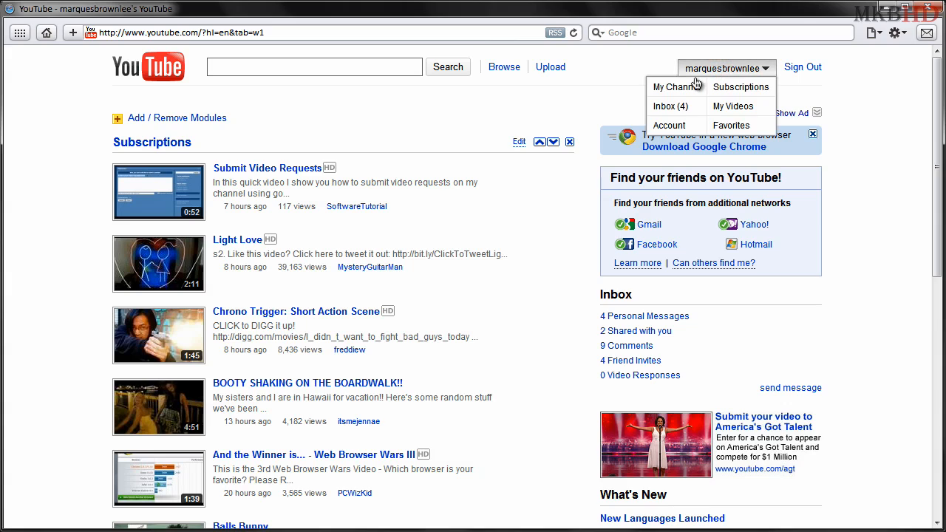
- Go to 'My Channel' and wait for the channel page with the Moderator section to load
{"action": "left_click", "coordinate": [676, 85]}
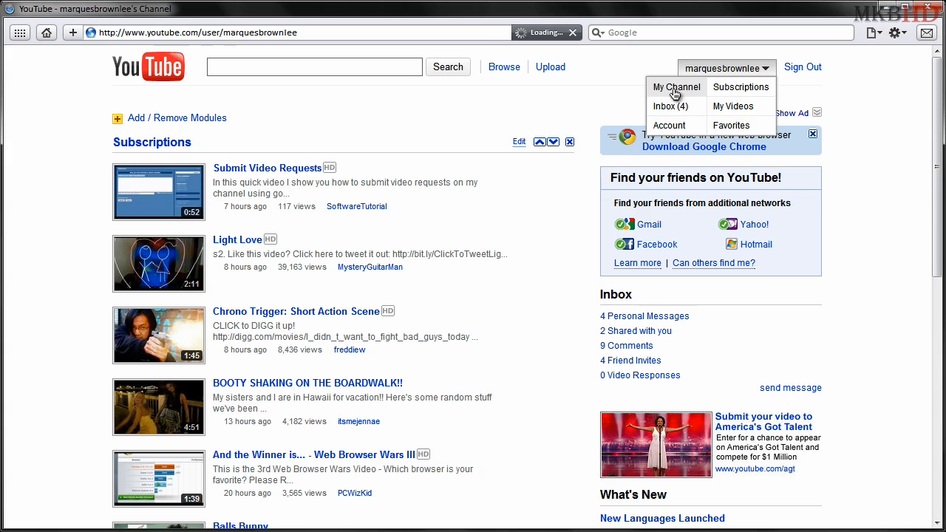
{"action": "mouse_move", "coordinate": [846, 110]}
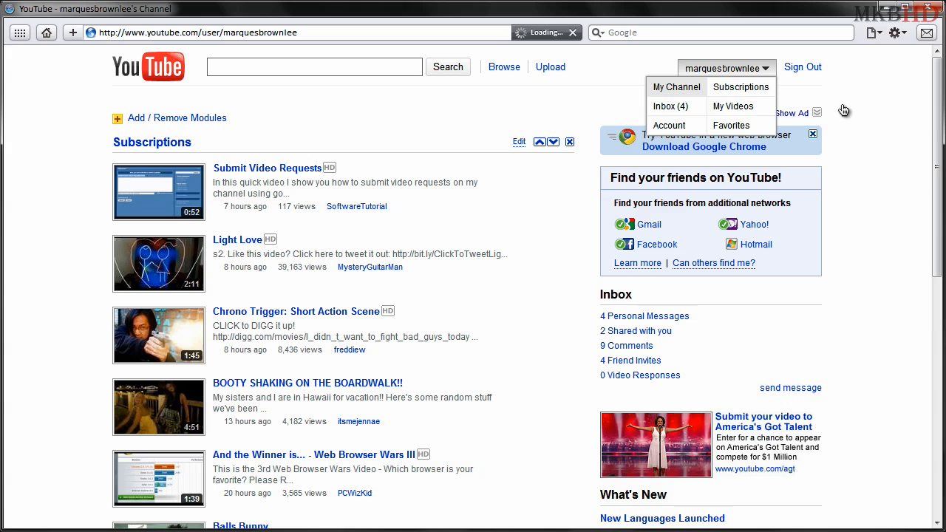
{"action": "left_click", "coordinate": [675, 86]}
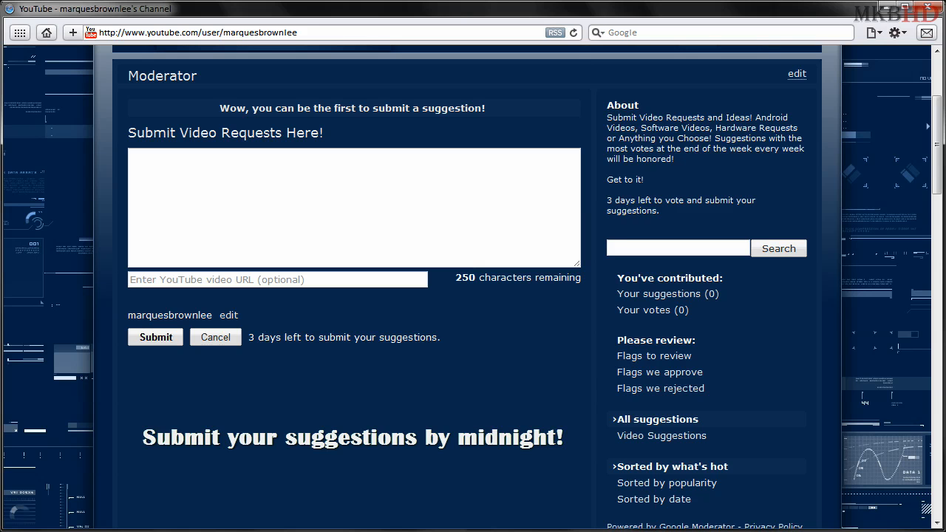
{"action": "mouse_move", "coordinate": [414, 192]}
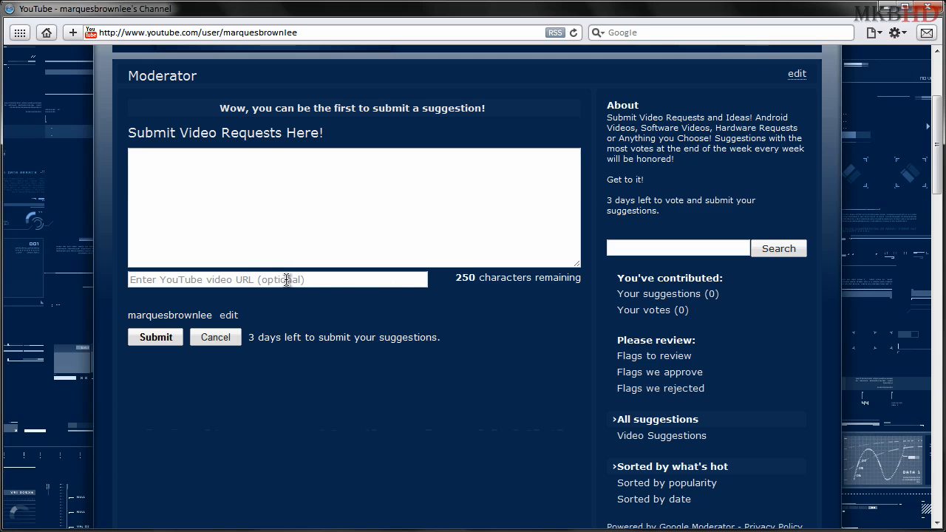
{"action": "mouse_move", "coordinate": [311, 281]}
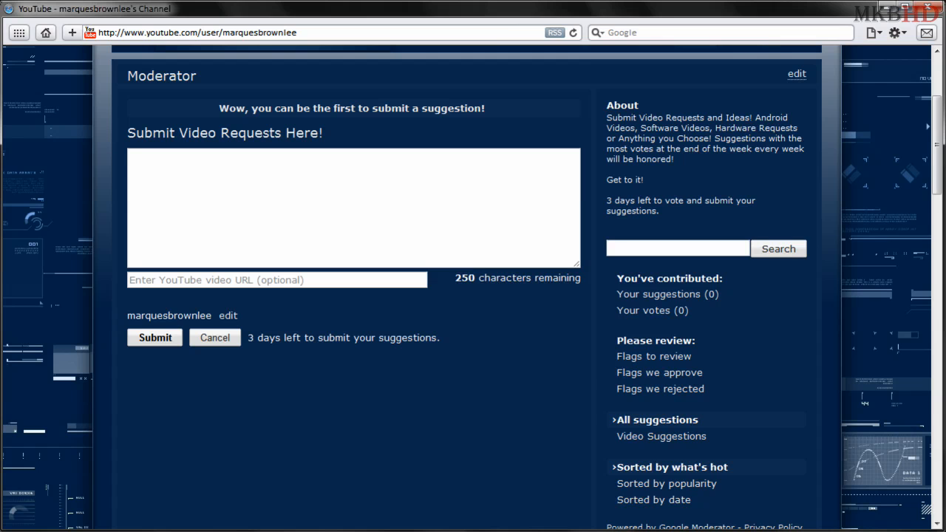
{"action": "mouse_move", "coordinate": [699, 151]}
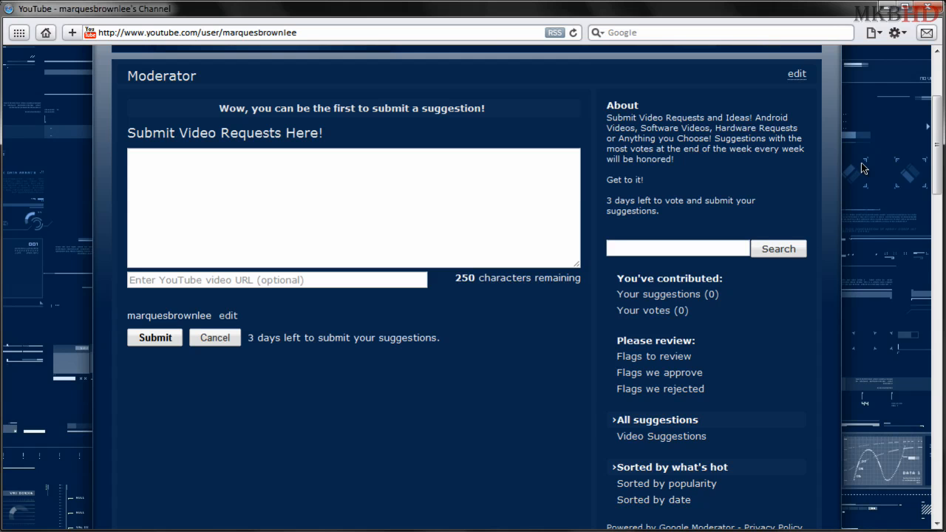
{"action": "scroll", "scroll_direction": "up", "scroll_amount": 3}
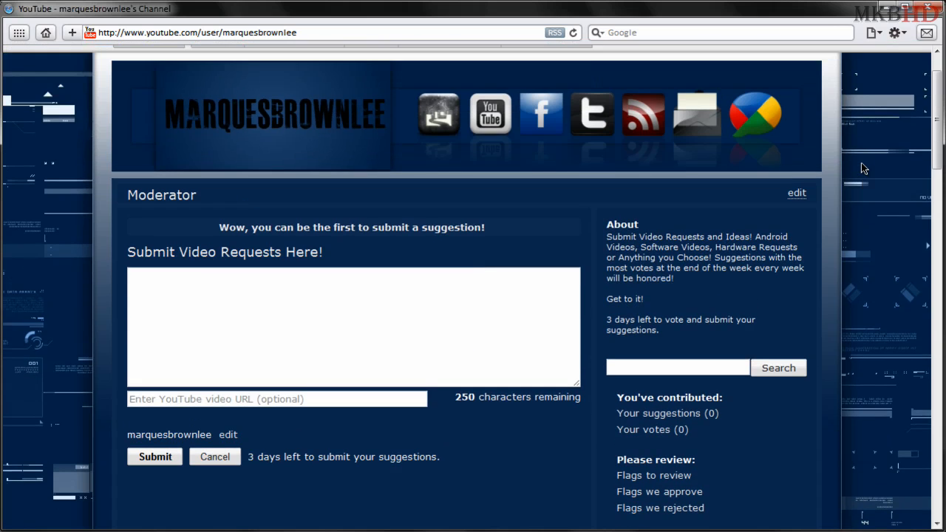